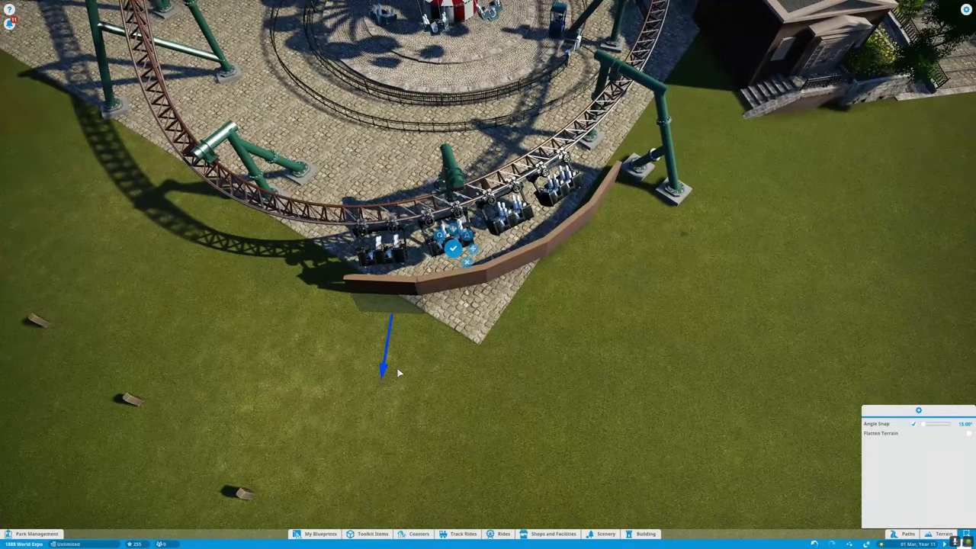
# Zoom the camera in toward the plaza edge beside the coaster station
pyautogui.scroll(3)
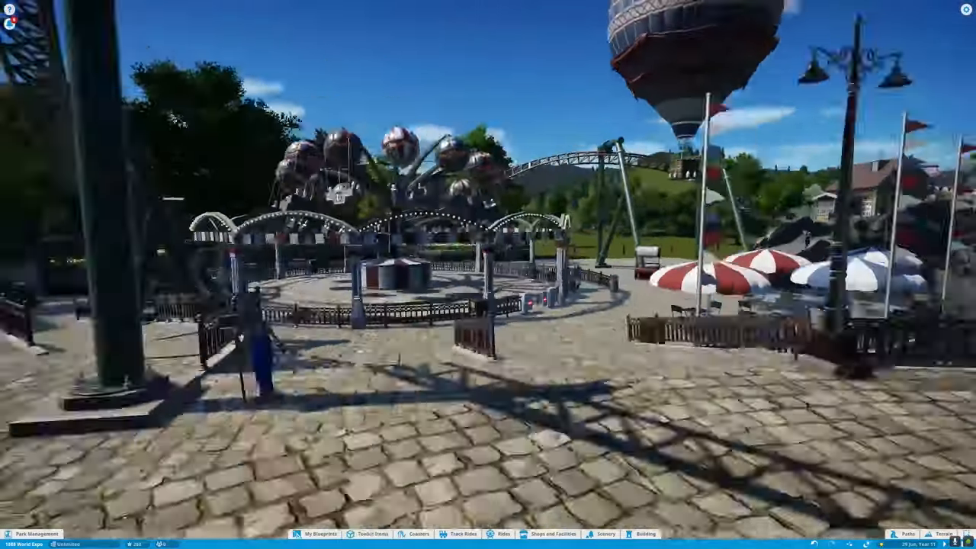
pyautogui.click(605, 534)
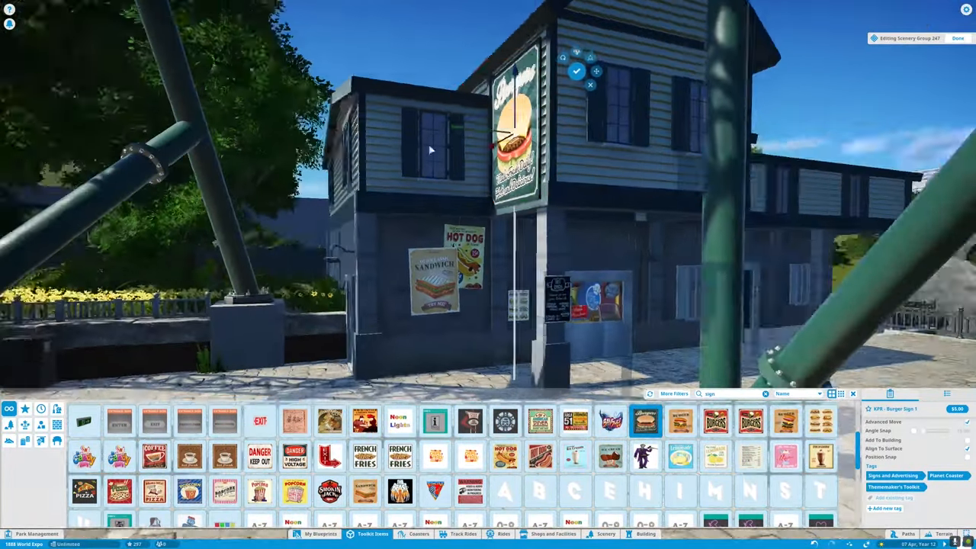
# Pick the burger advertising sign from the Signs and Advertising scenery category
pyautogui.click(329, 421)
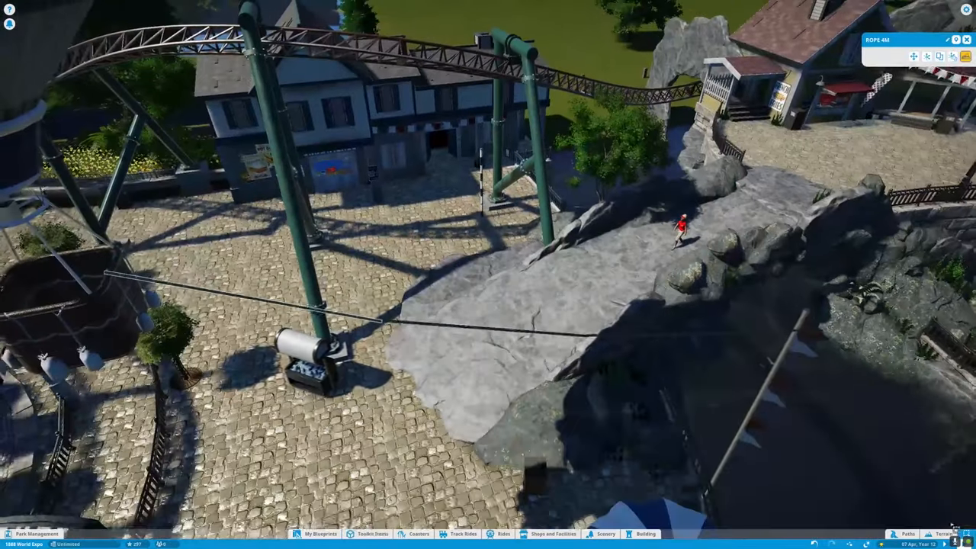
# Bring up the Scenery item browser from the bottom toolbar near the Aeronauts arch
pyautogui.click(647, 533)
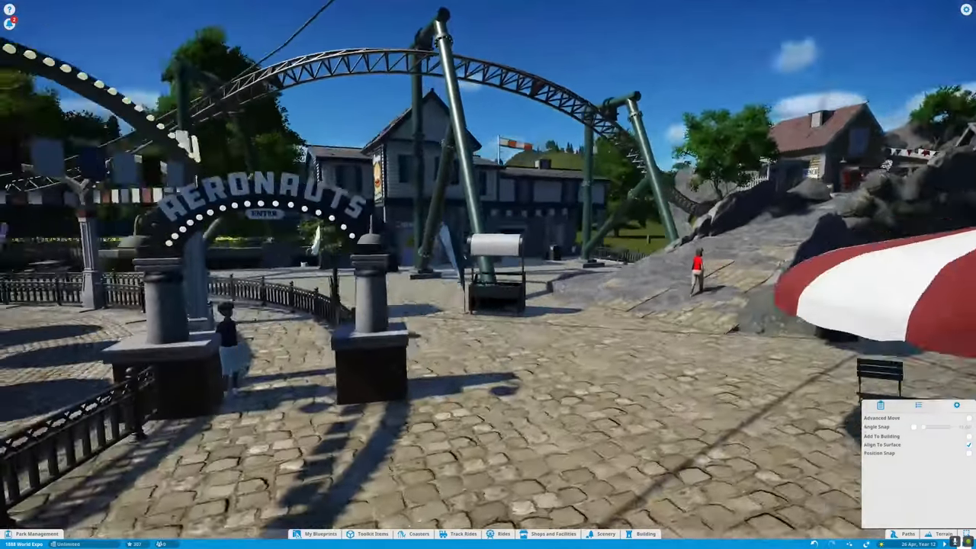
pyautogui.click(604, 534)
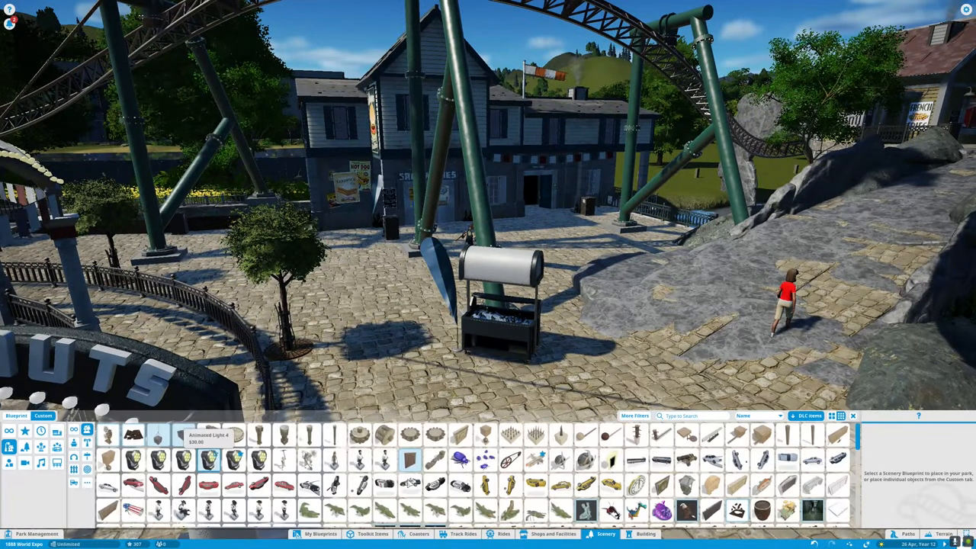